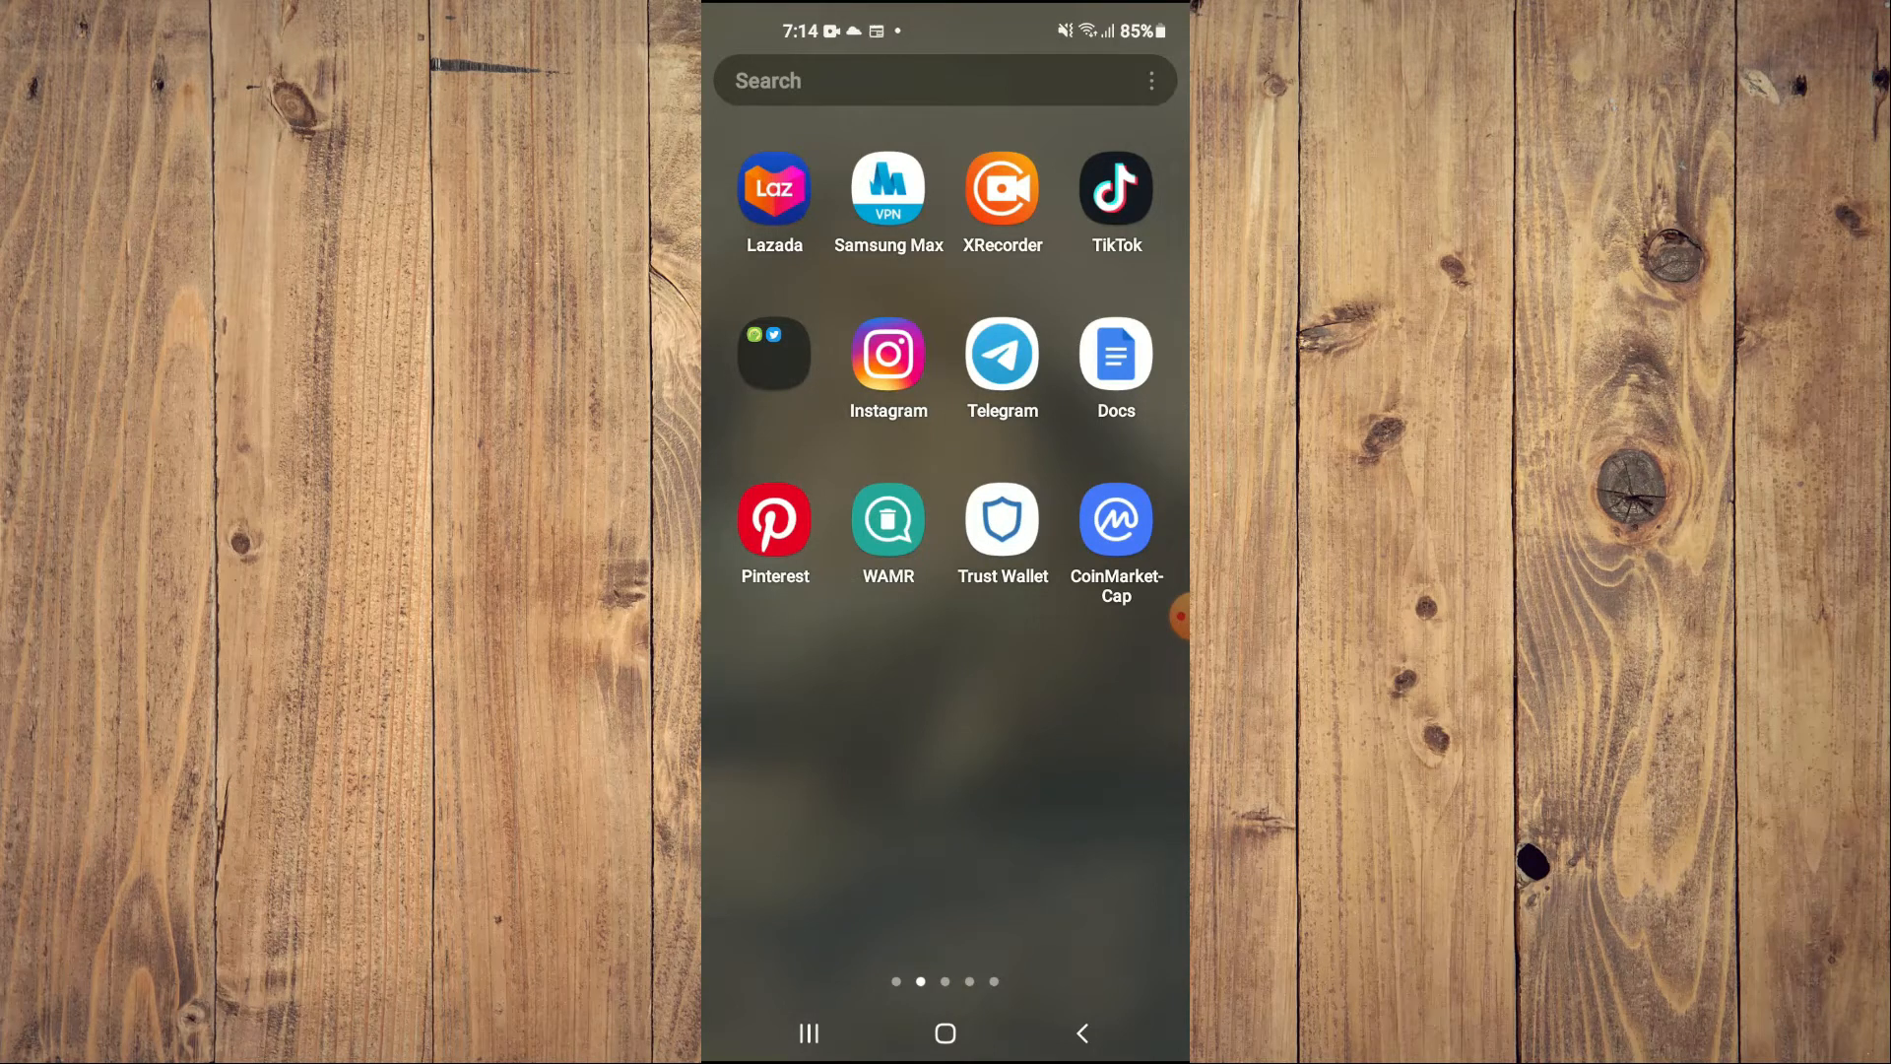
# Step: Launch Instagram from the Android app drawer to its home feed
pyautogui.click(887, 355)
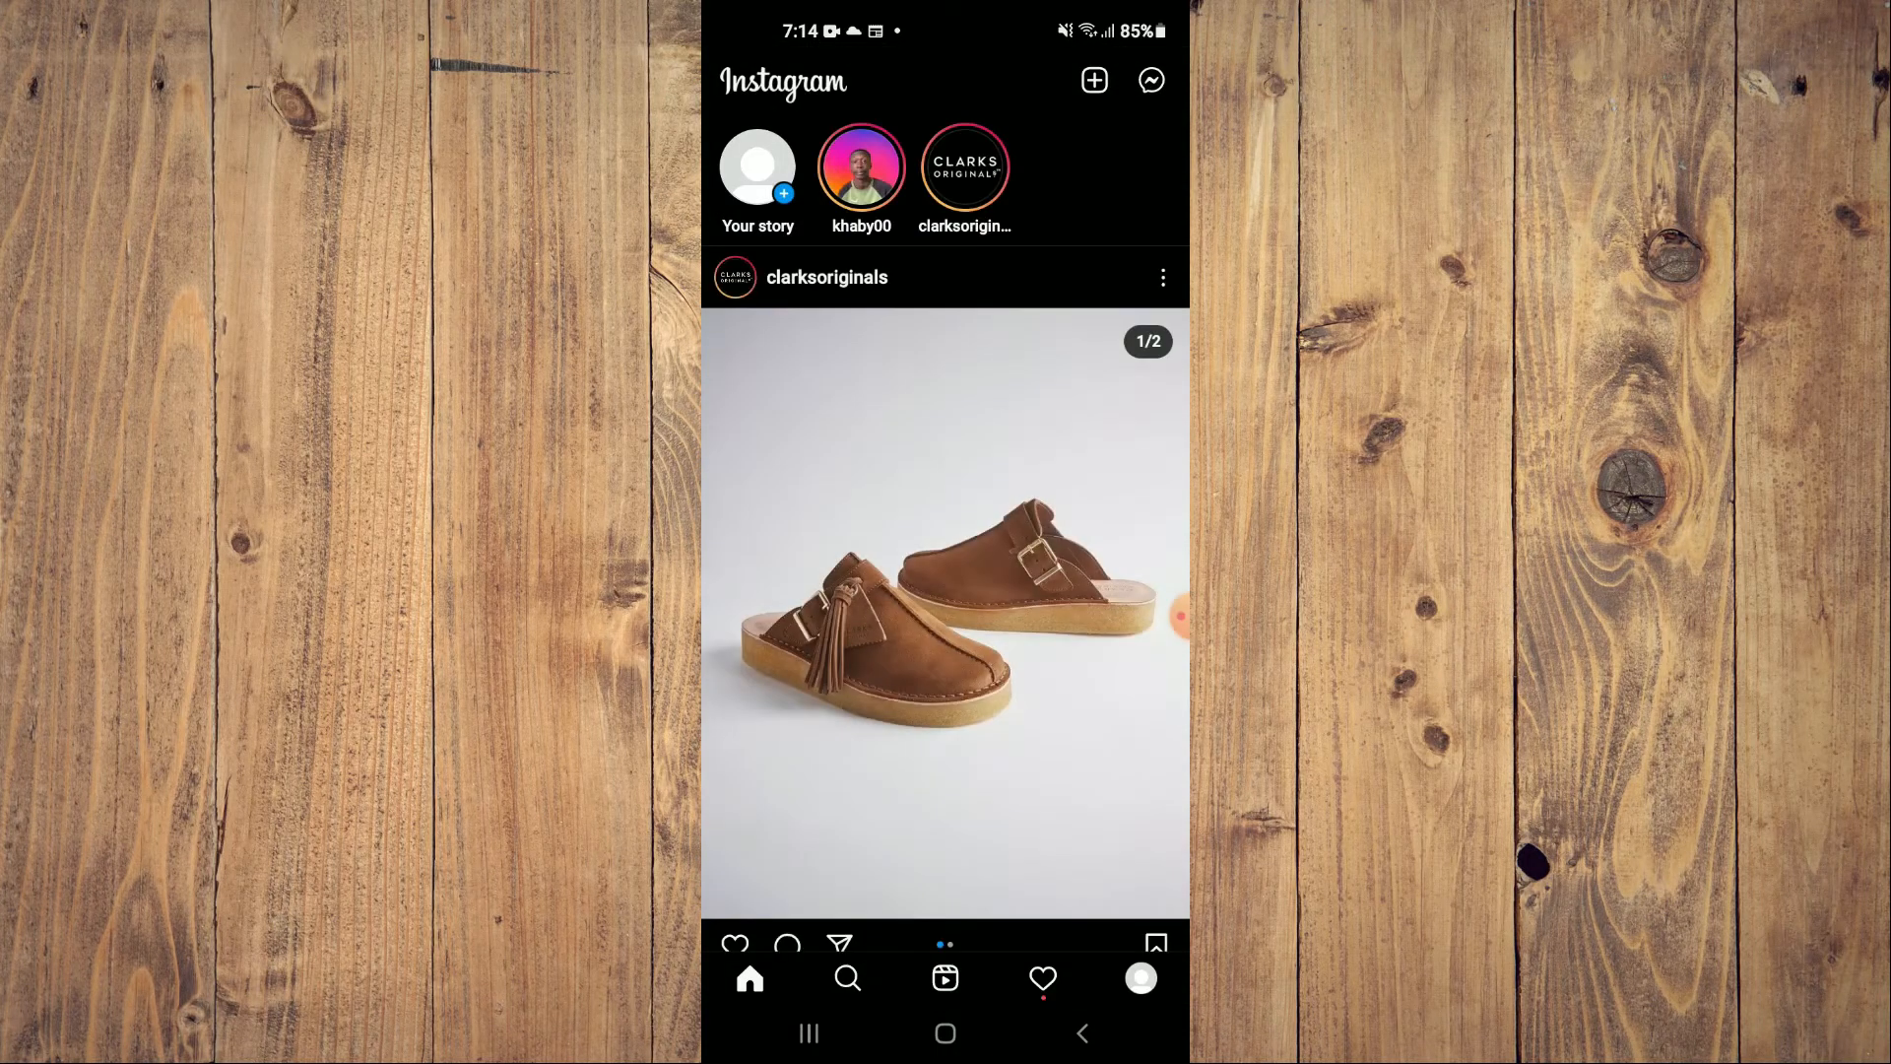
# Step: Go from the profile page through its options menu to the Posts archive
pyautogui.click(1139, 978)
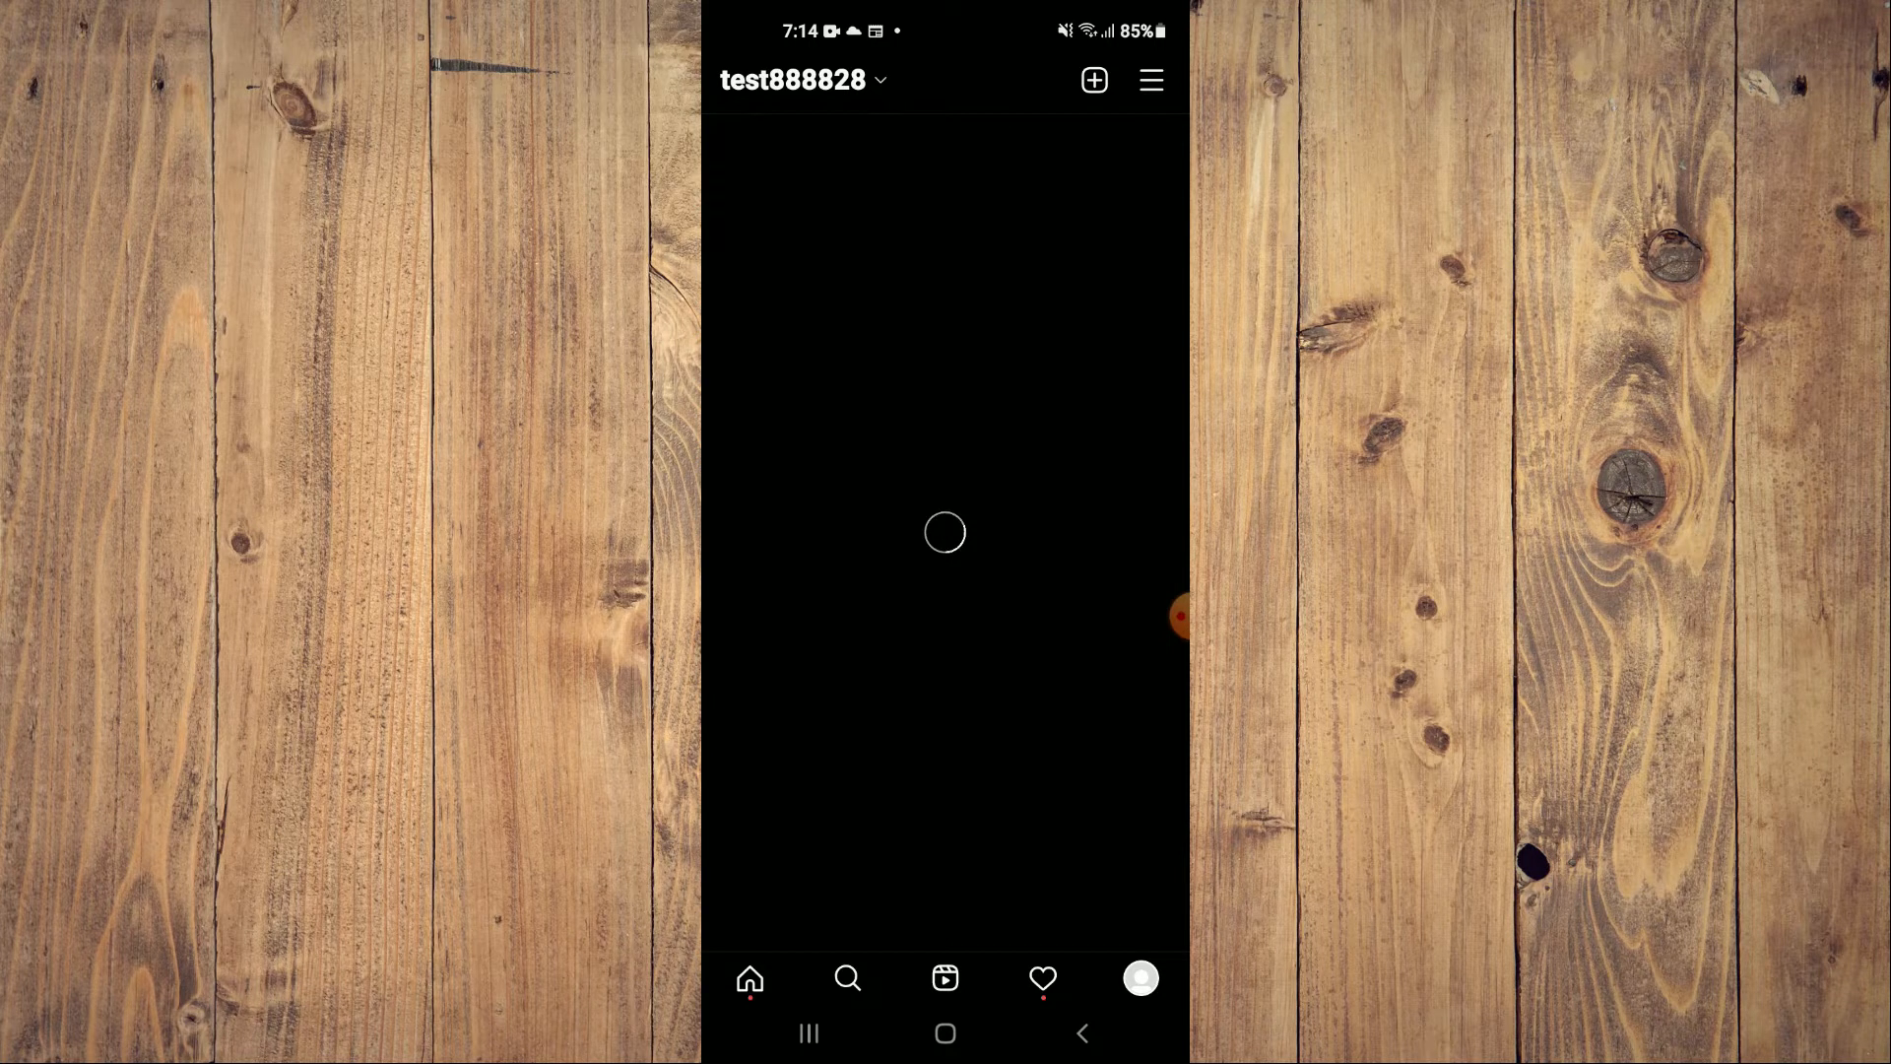
pyautogui.click(1149, 80)
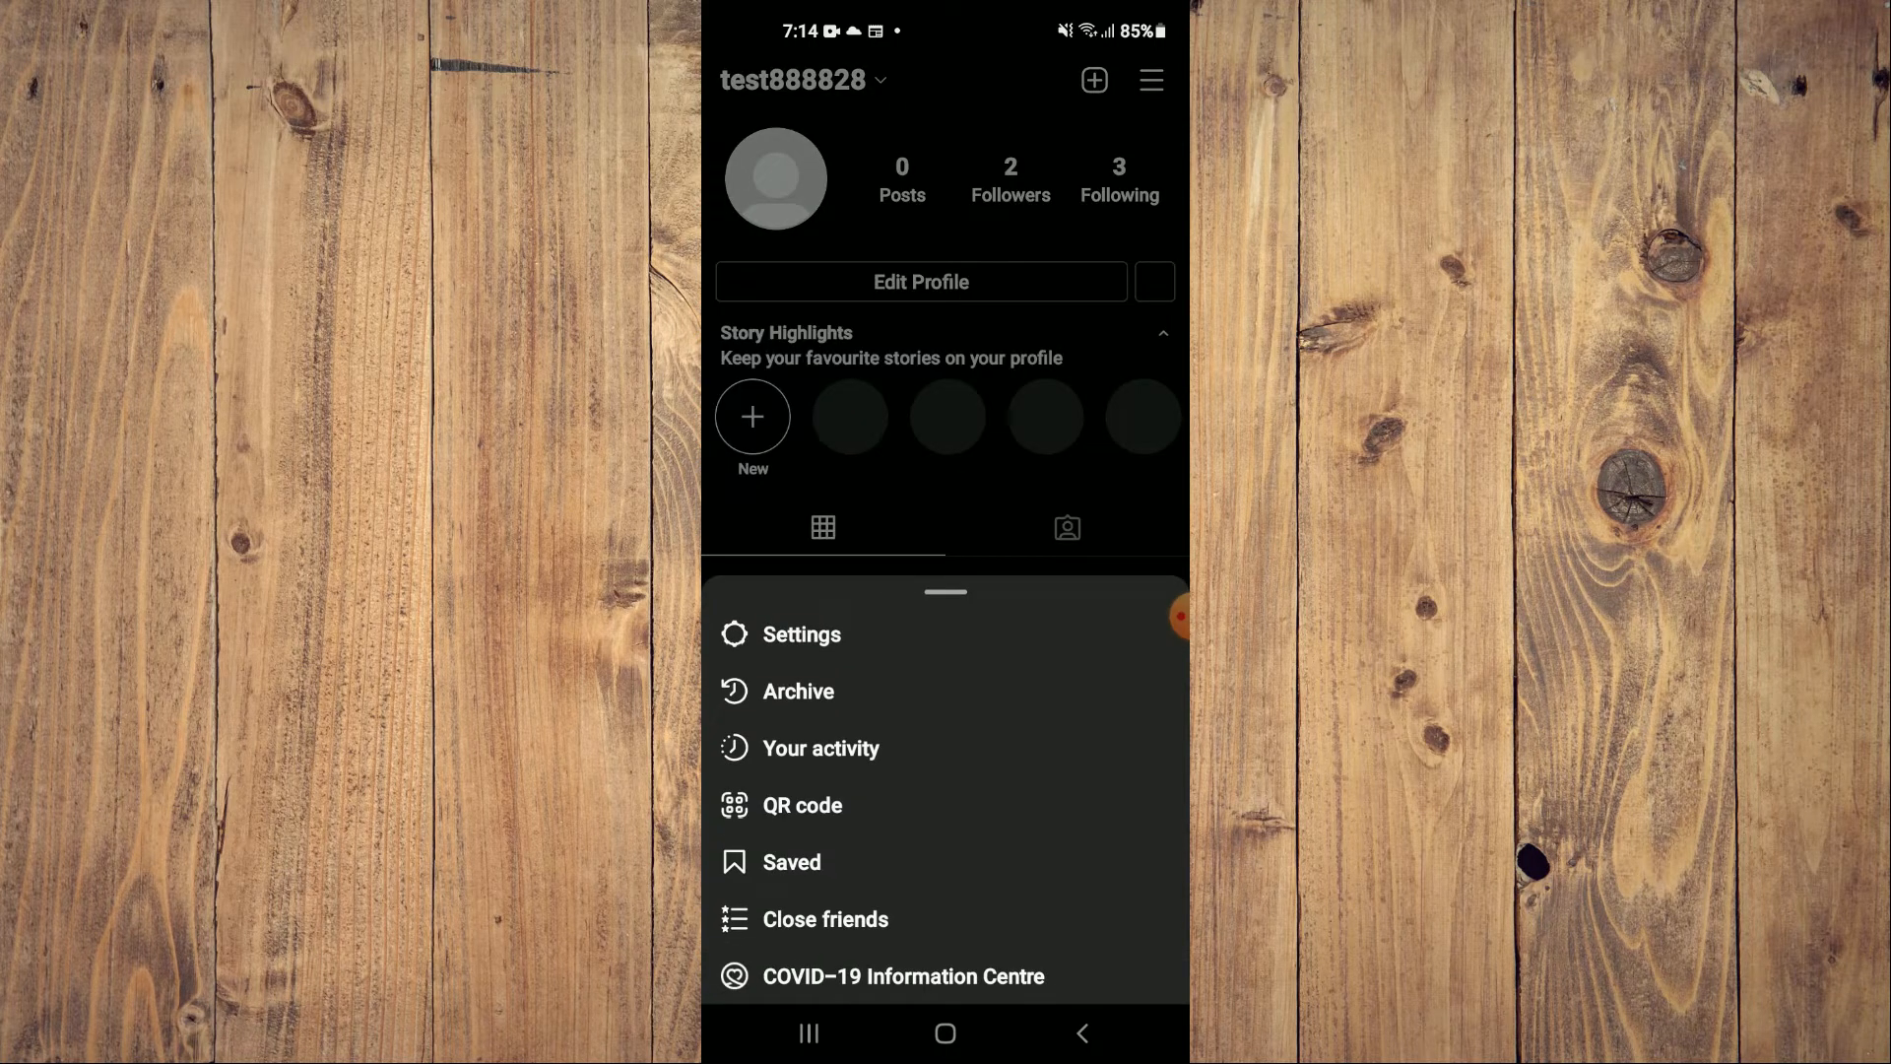
pyautogui.click(1151, 280)
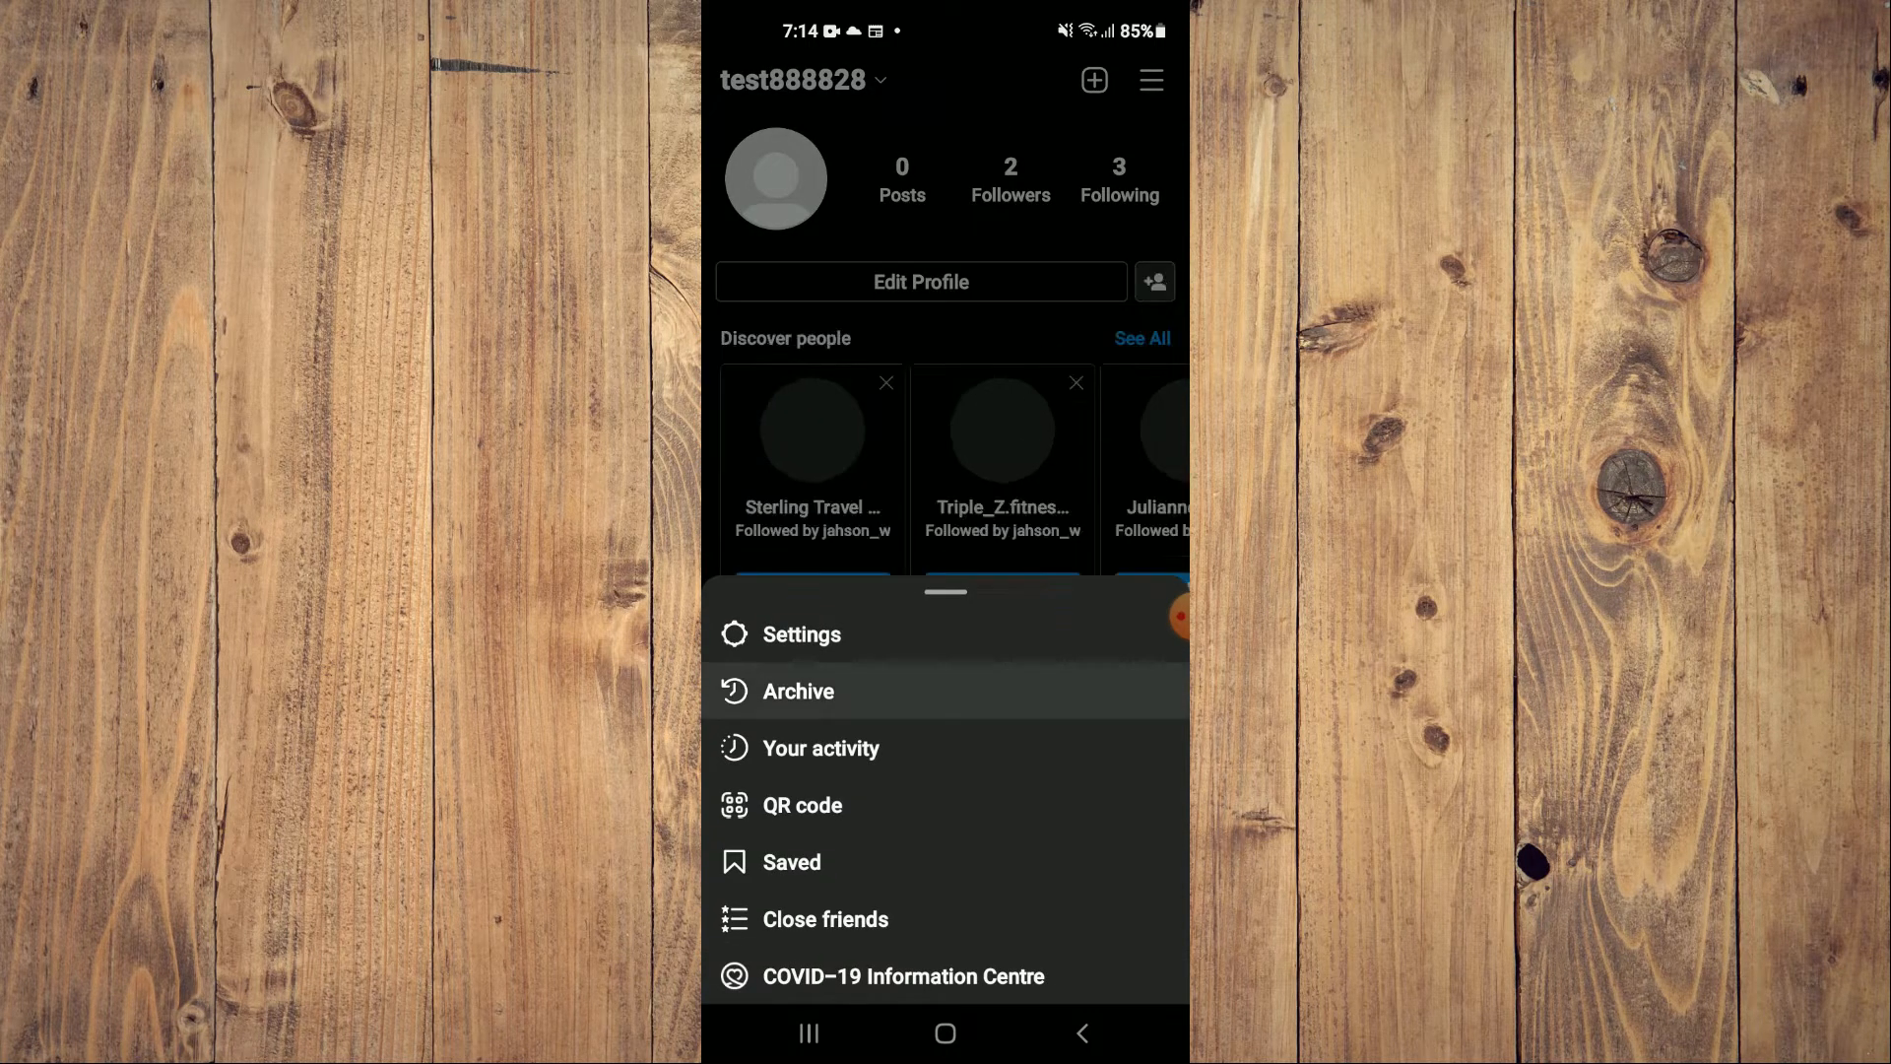
pyautogui.click(799, 692)
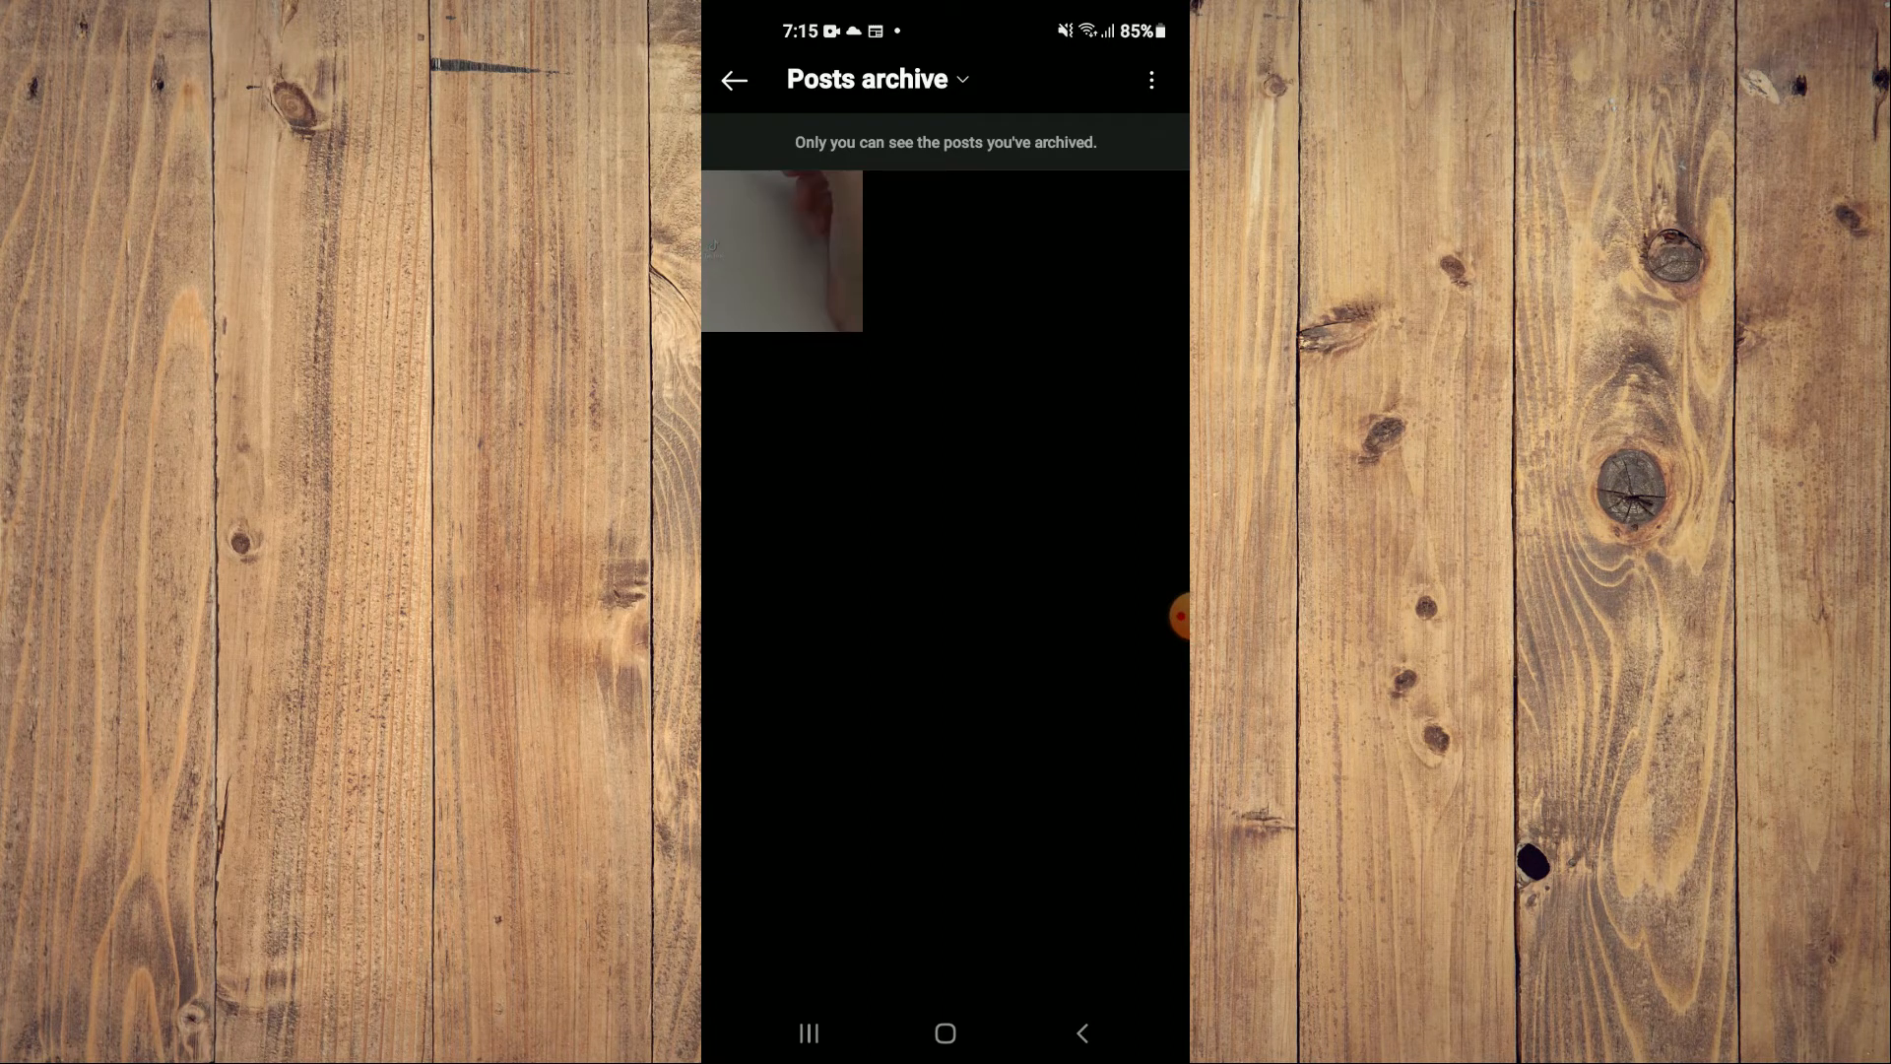
# Step: Open the single archived photo captioned 'Test' from the Posts archive
pyautogui.click(781, 252)
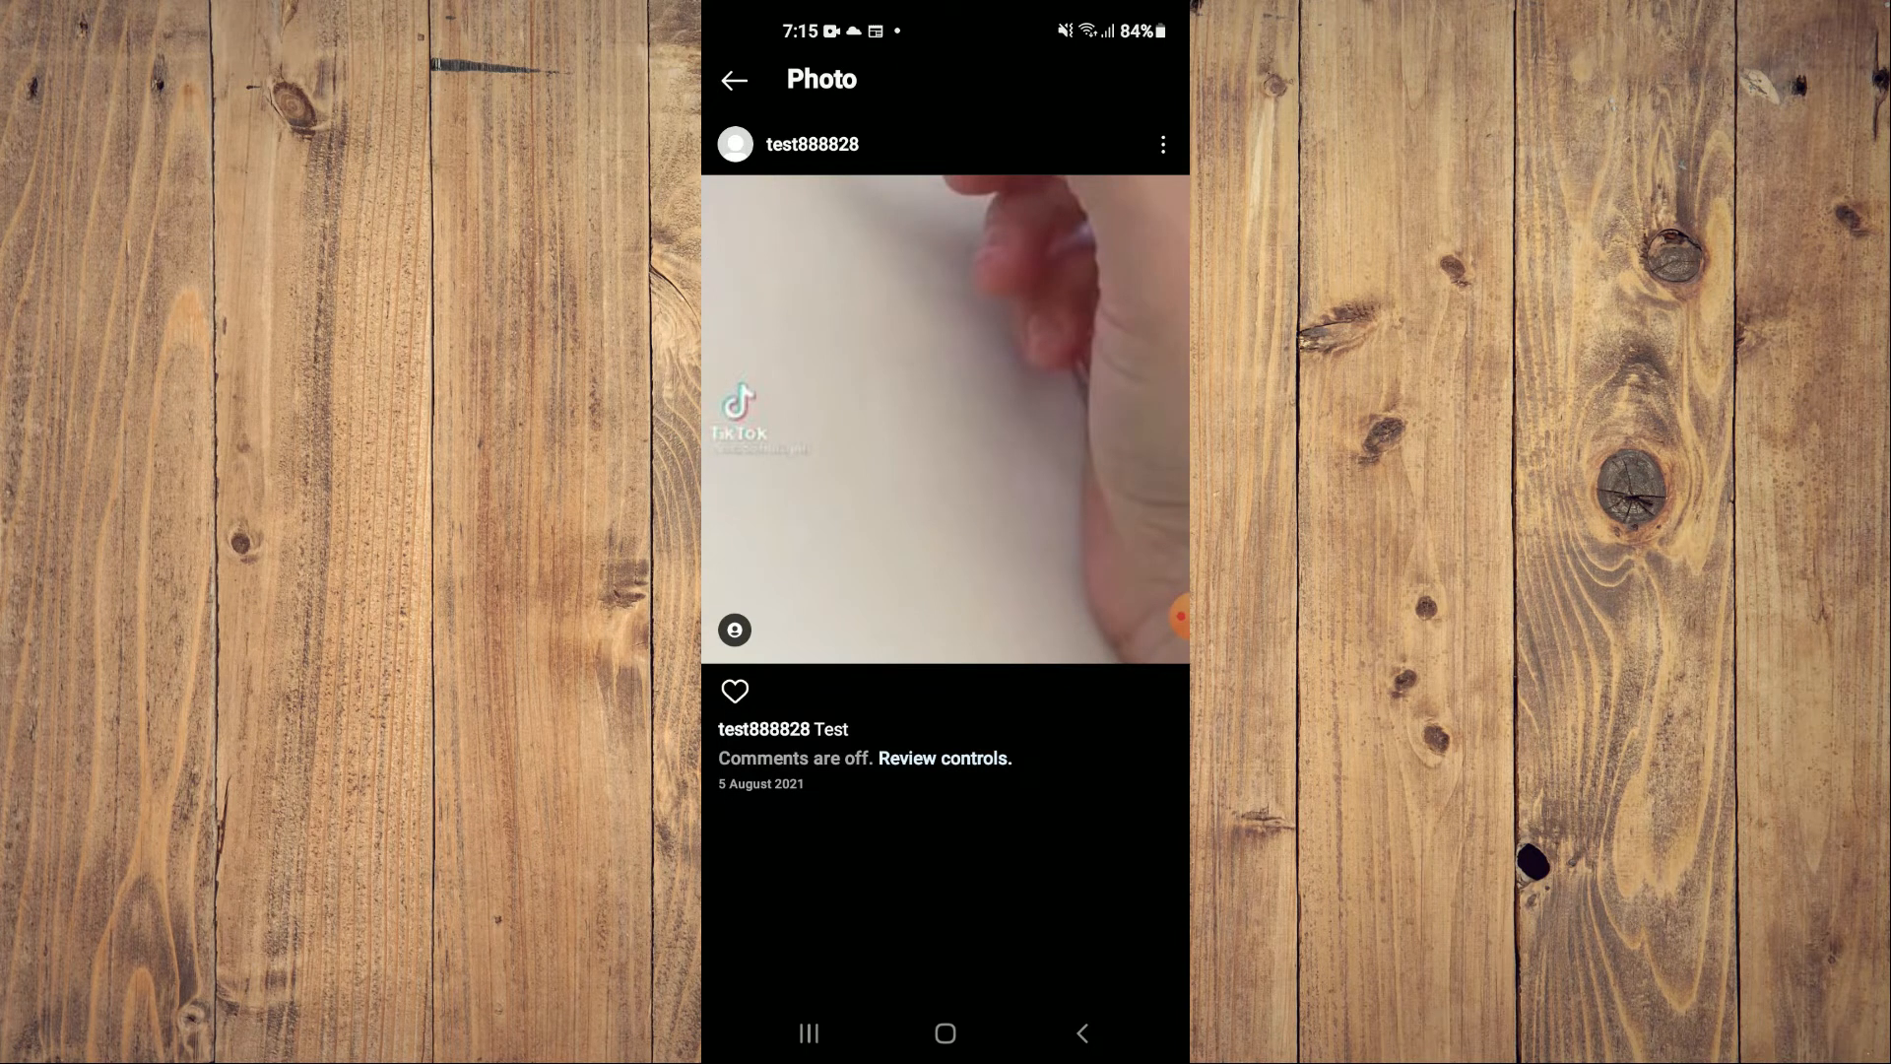
# Step: Restore the photo with Show on Profile and return to the profile
pyautogui.click(1162, 144)
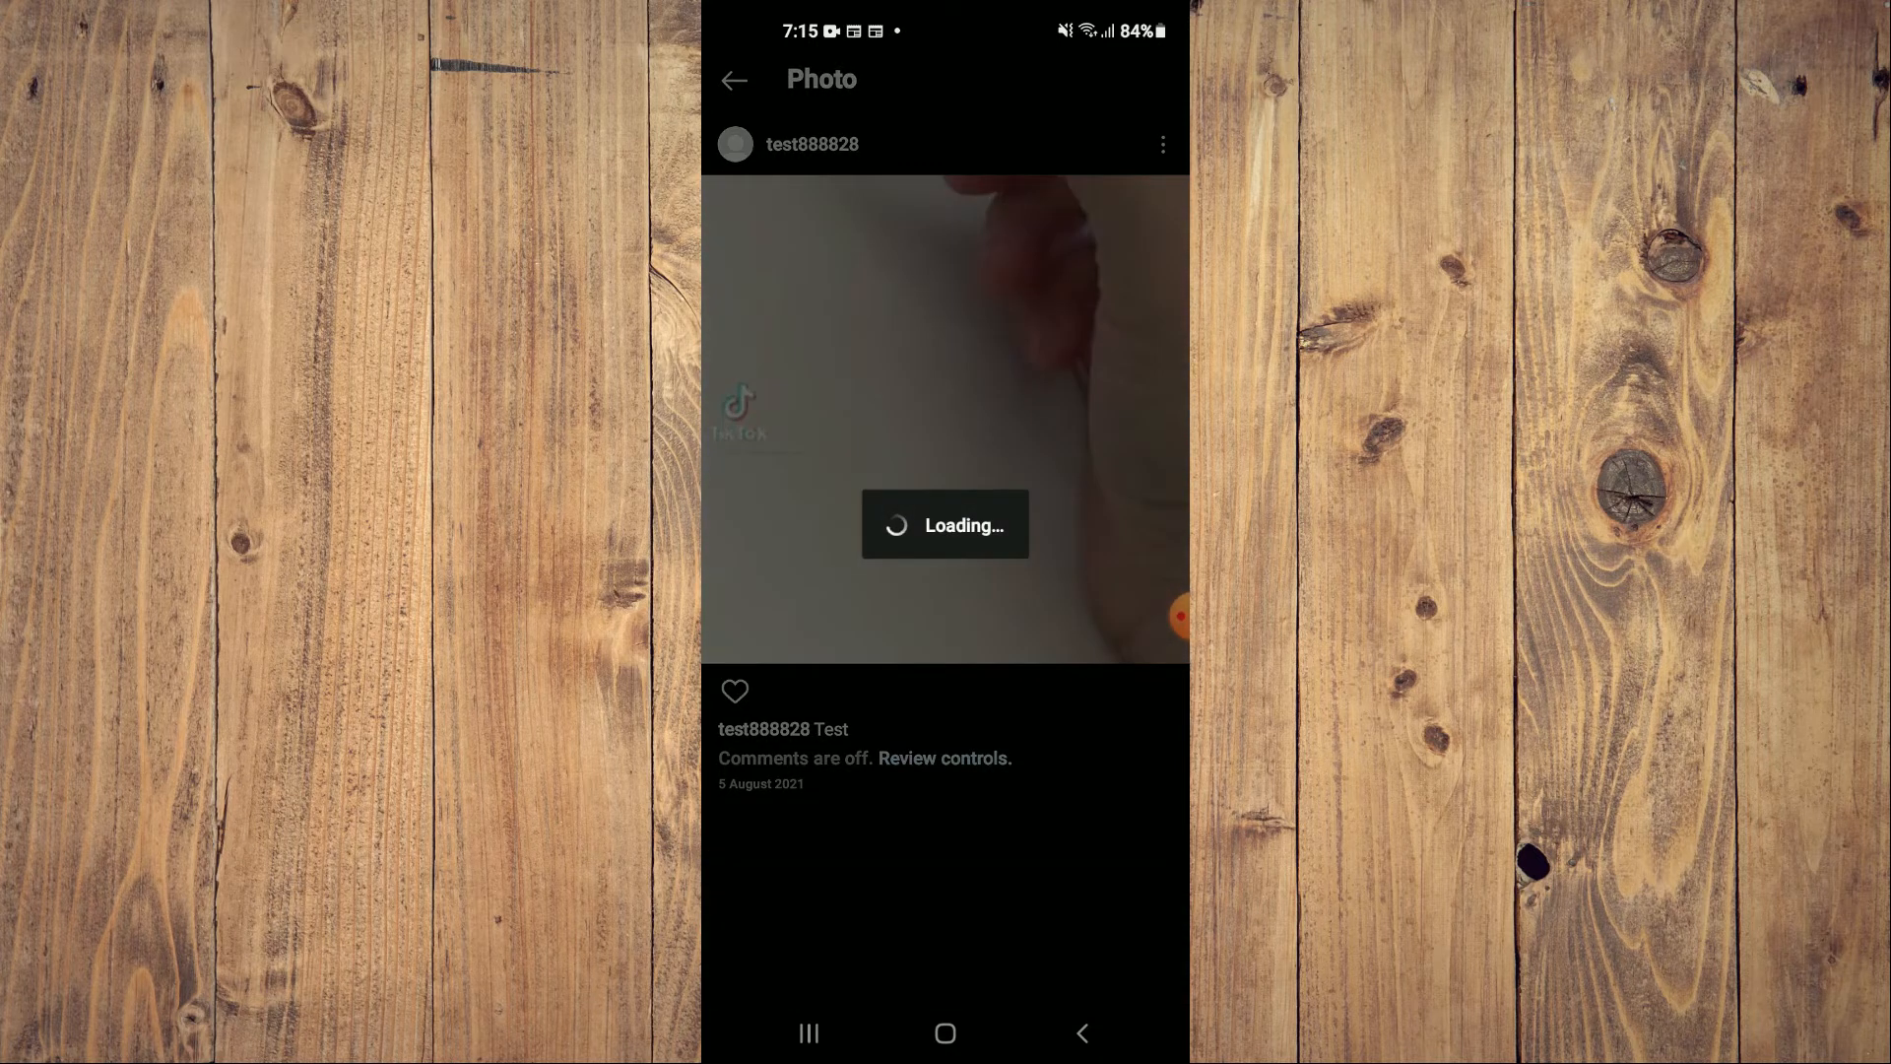
pyautogui.click(1081, 1032)
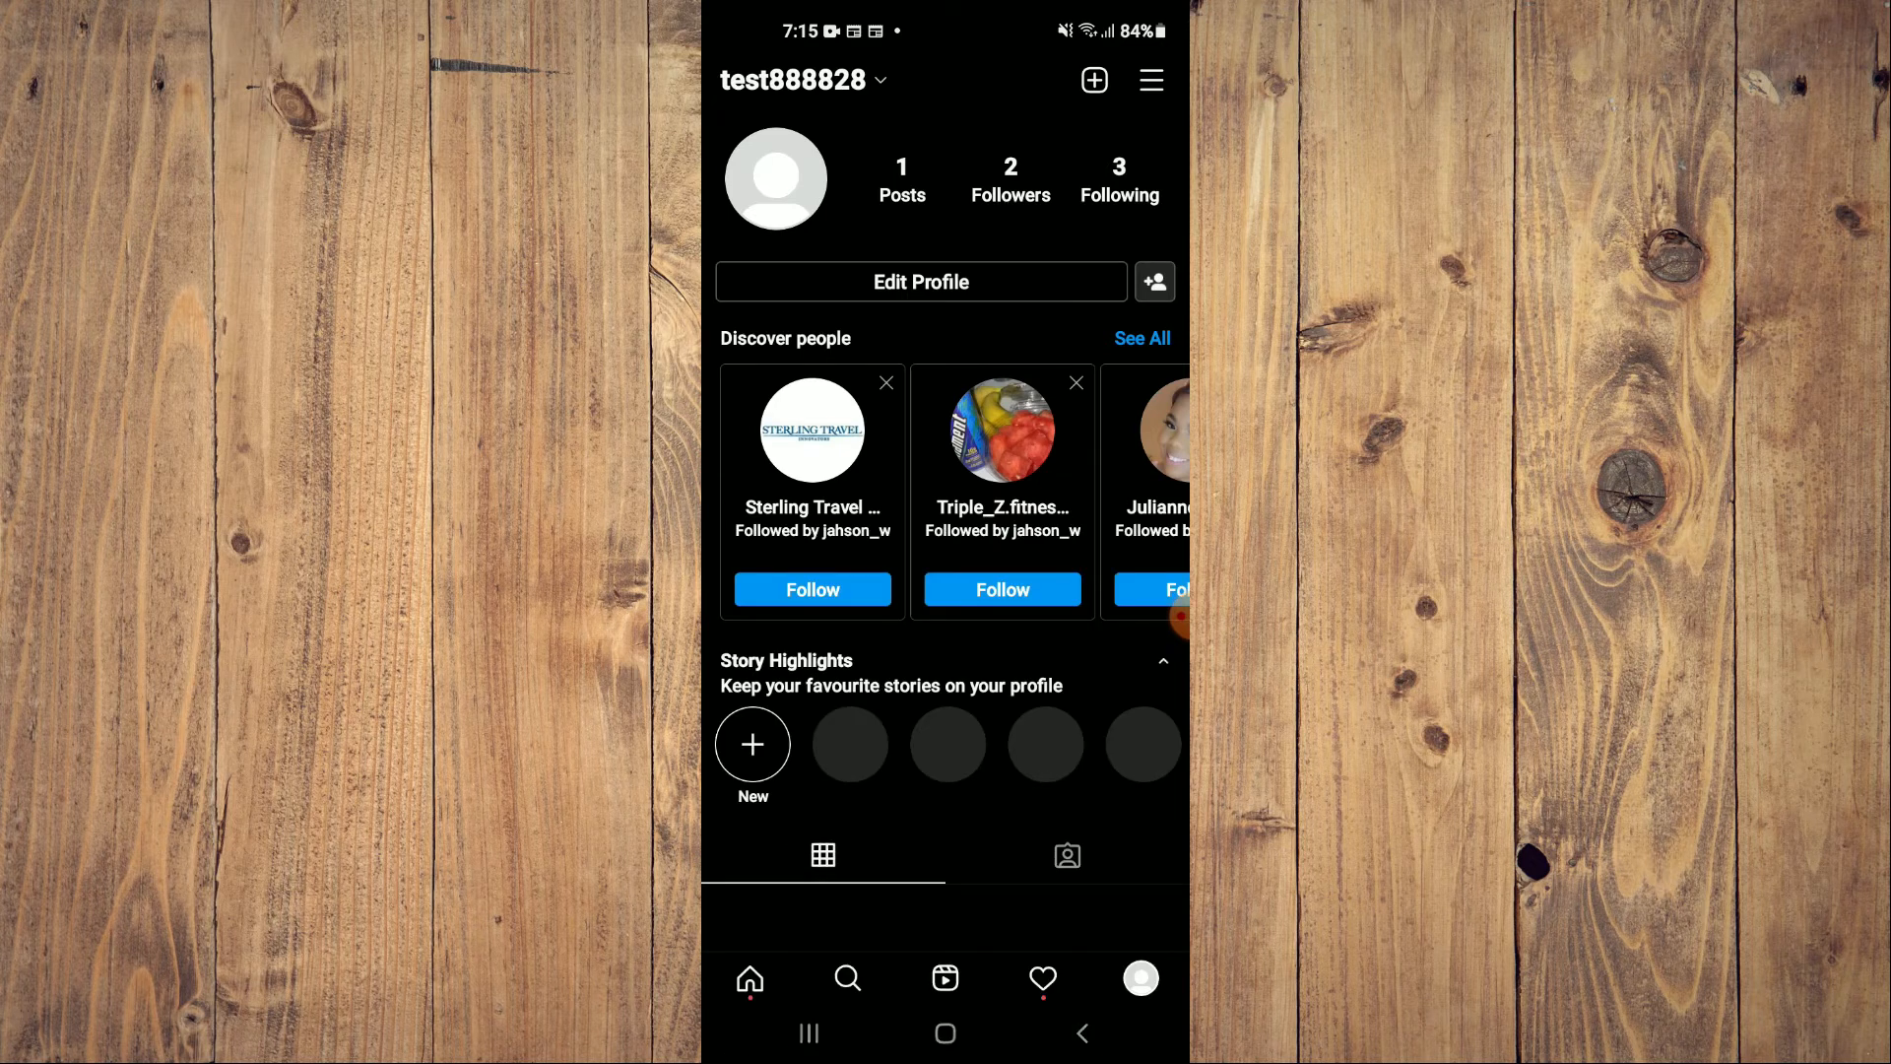
# Step: Scroll down the profile to see the restored photo in the posts grid
pyautogui.scroll(-3)
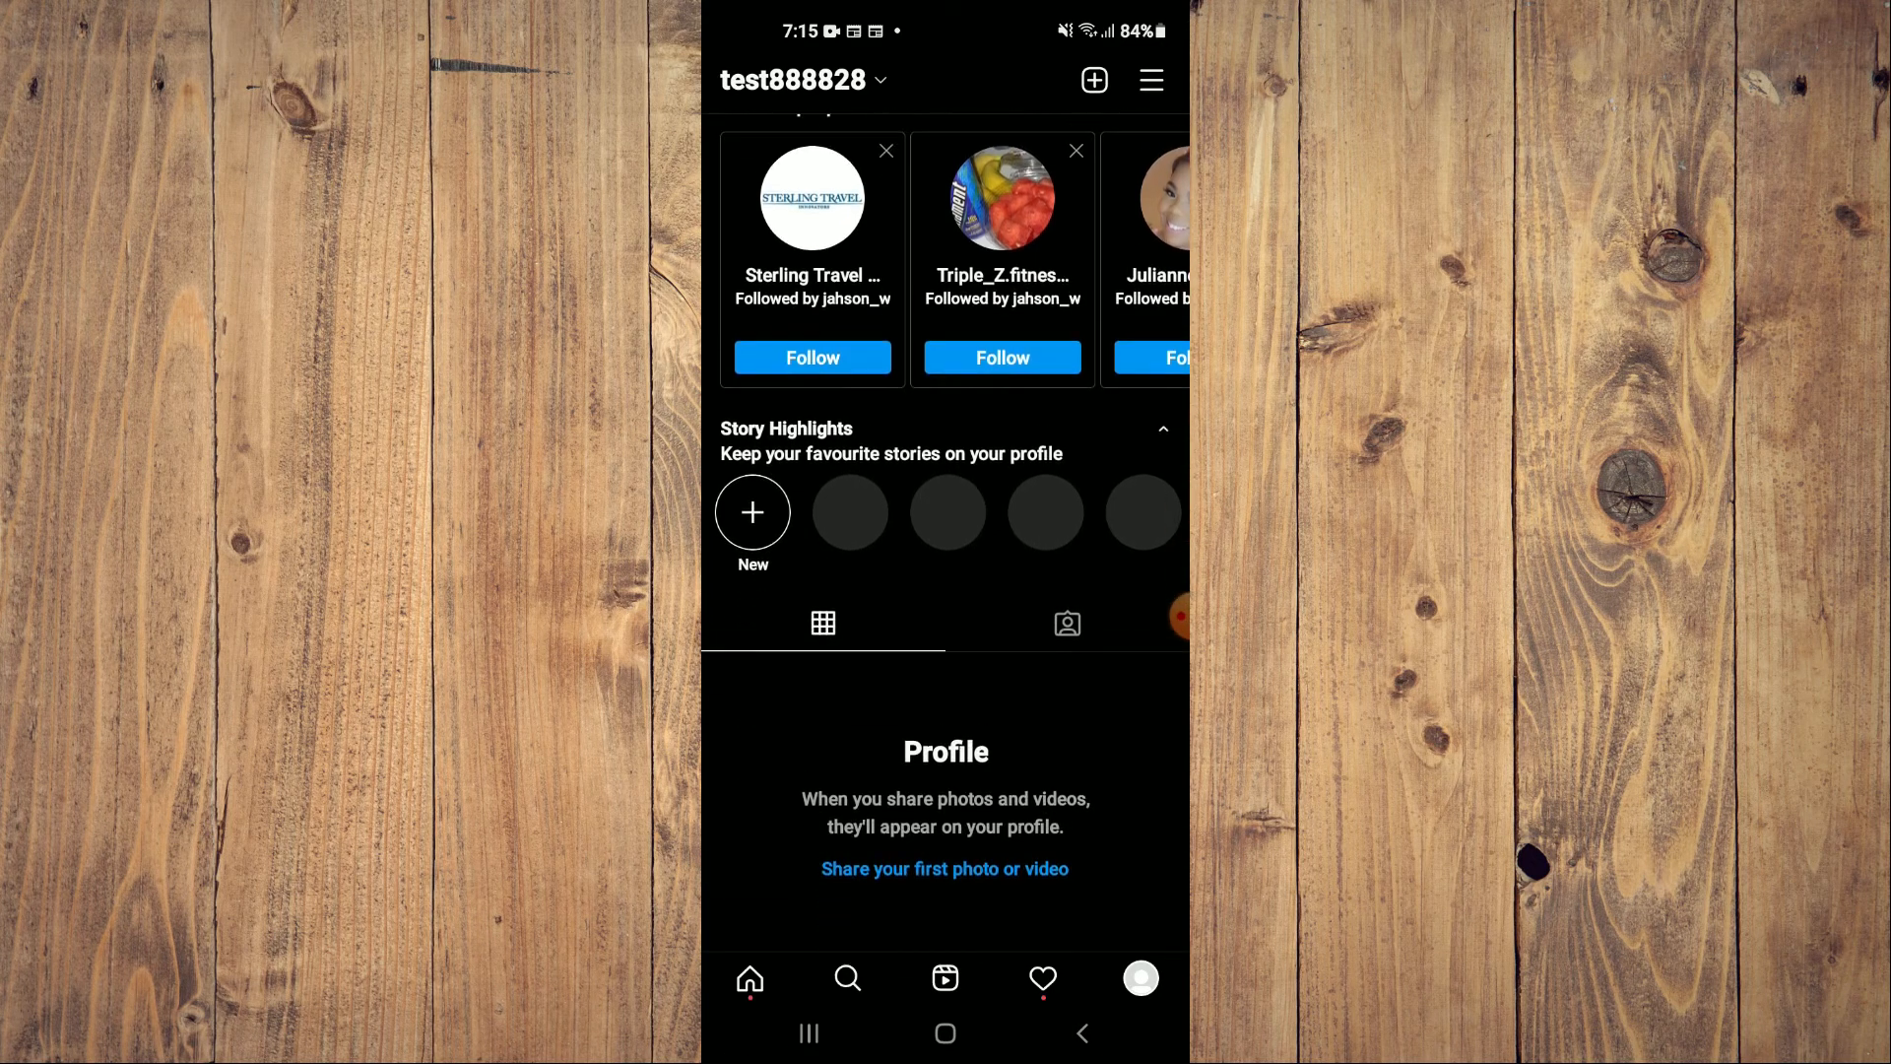
pyautogui.scroll(3)
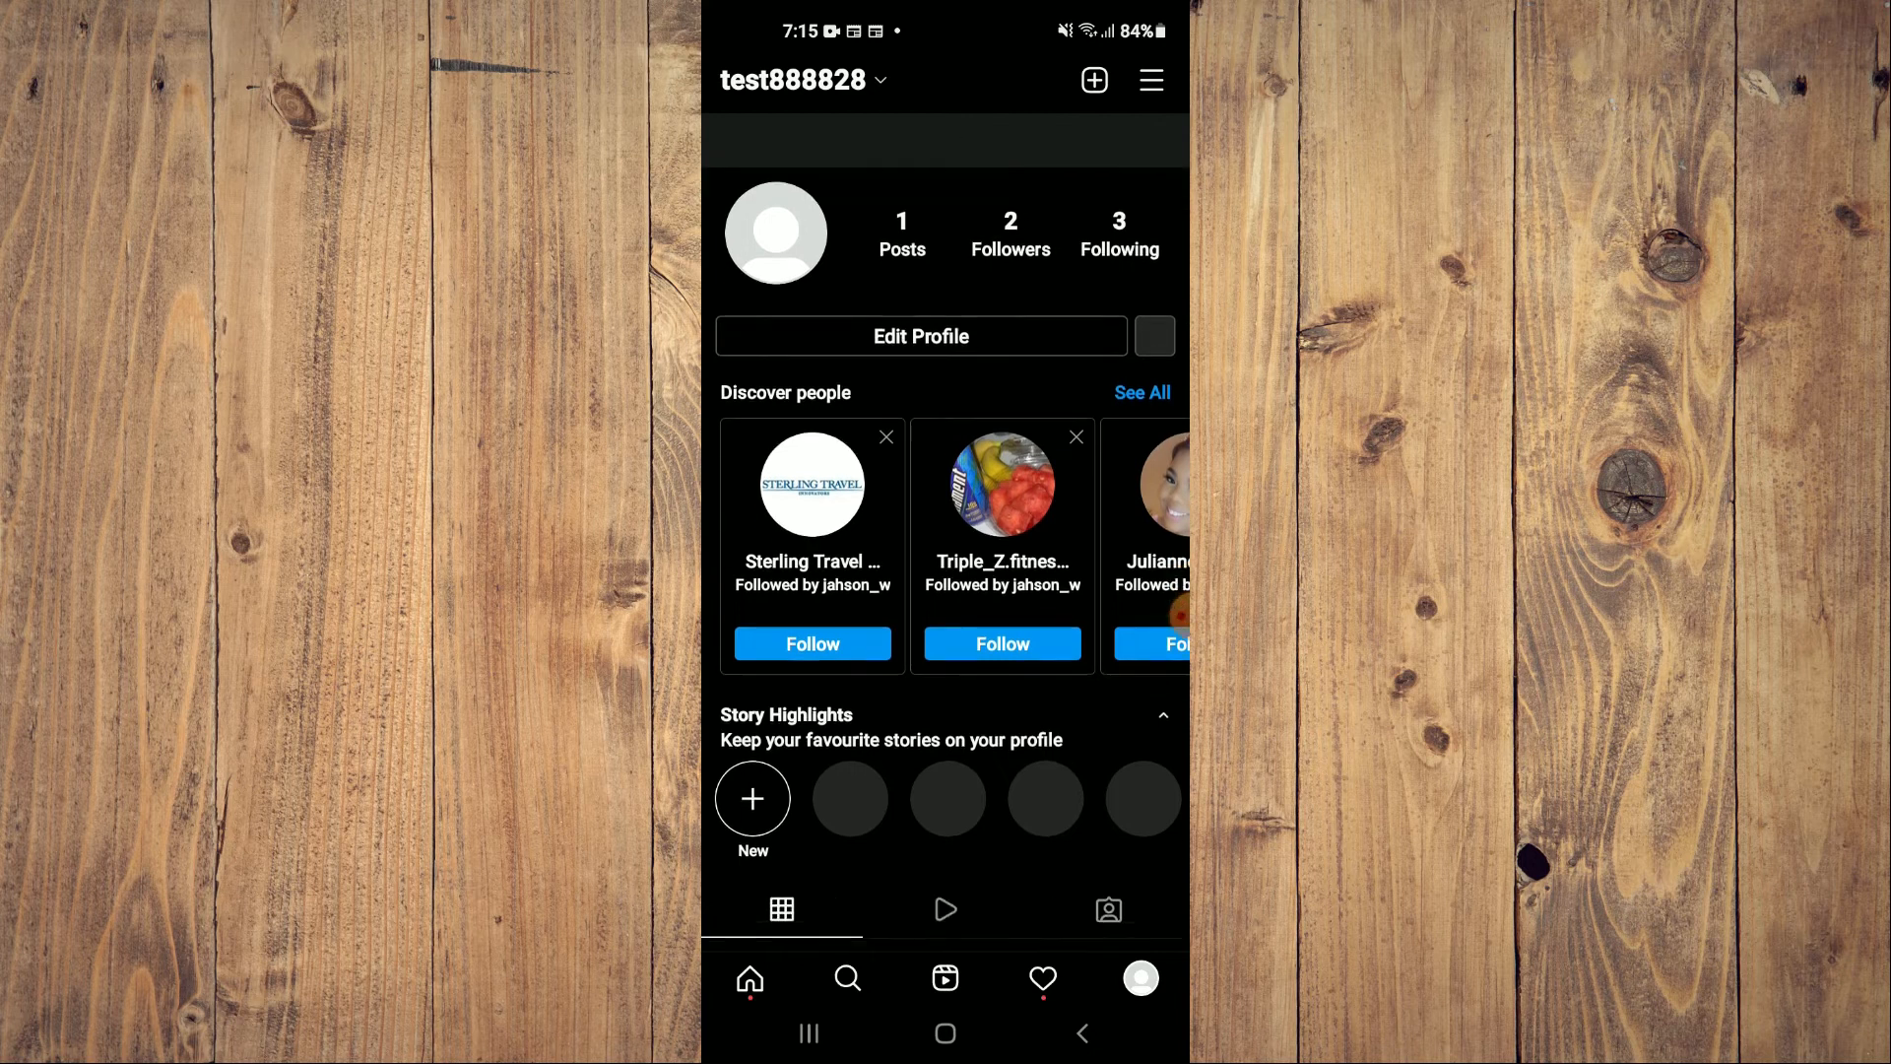
pyautogui.scroll(-3)
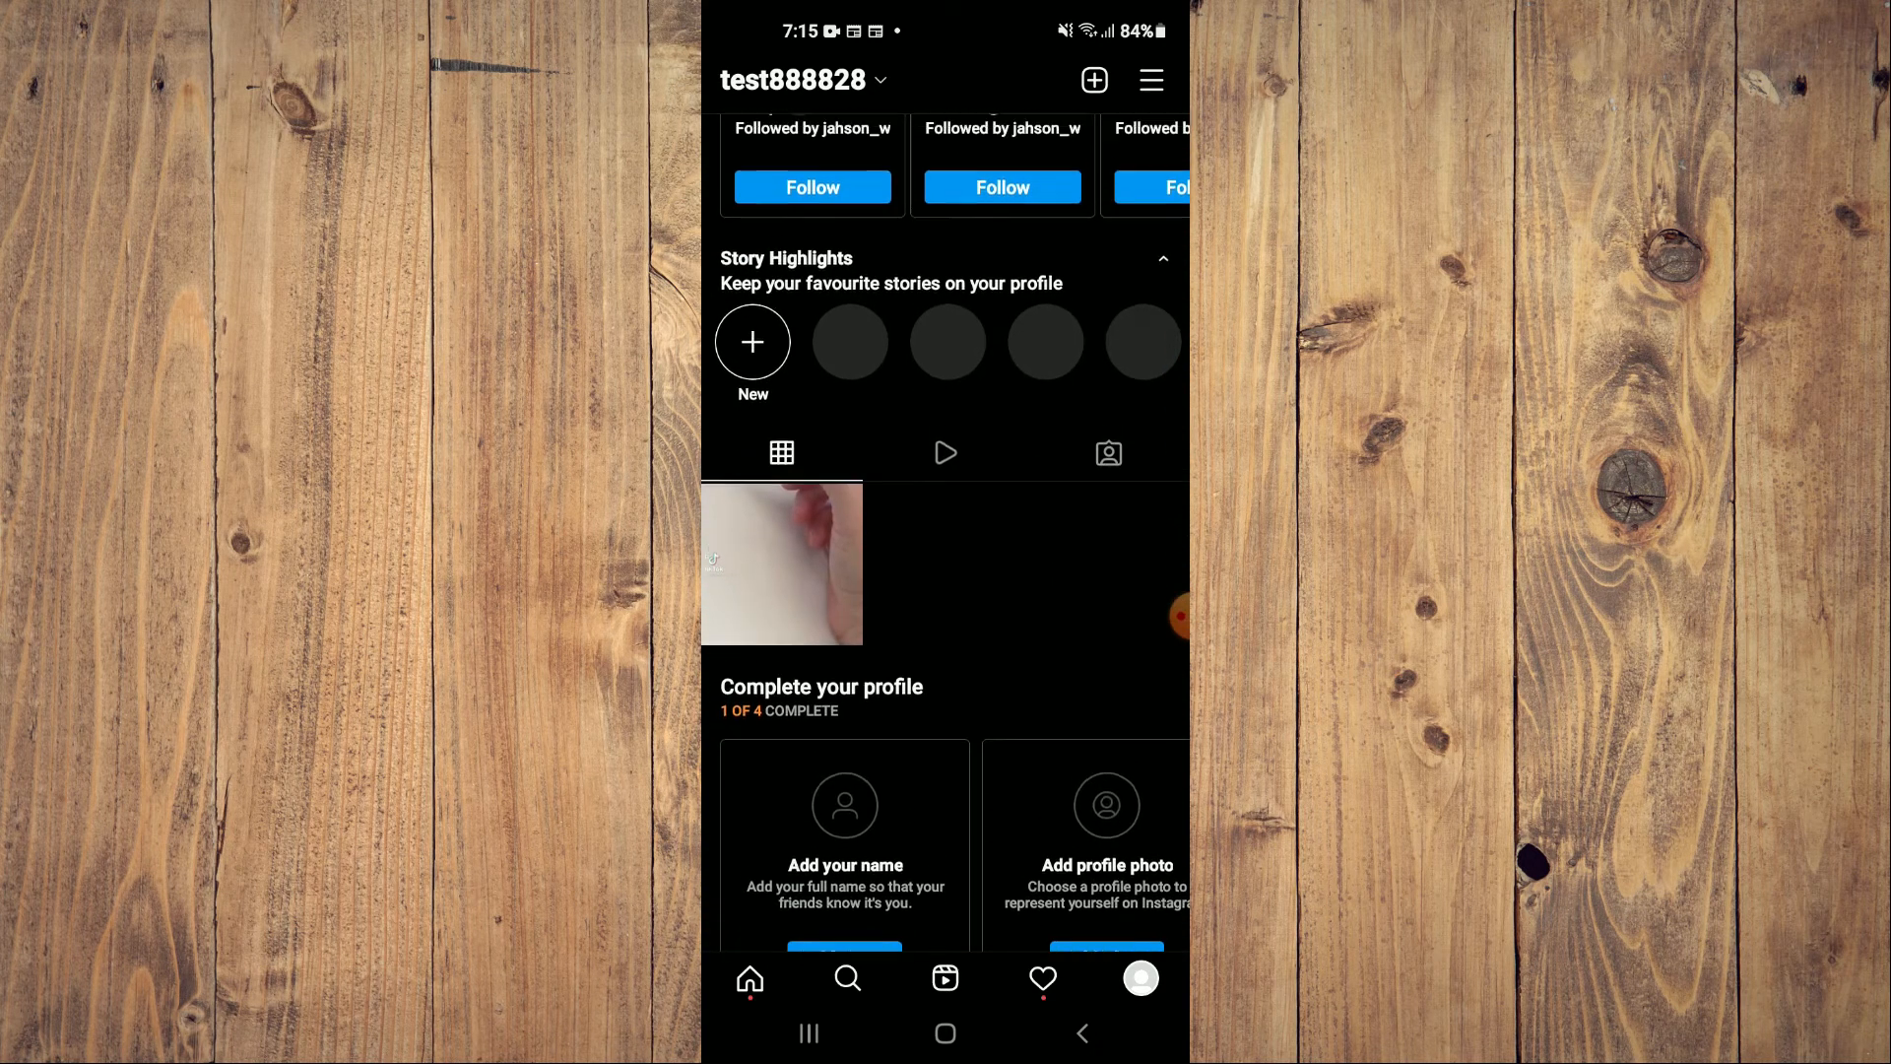
pyautogui.scroll(-3)
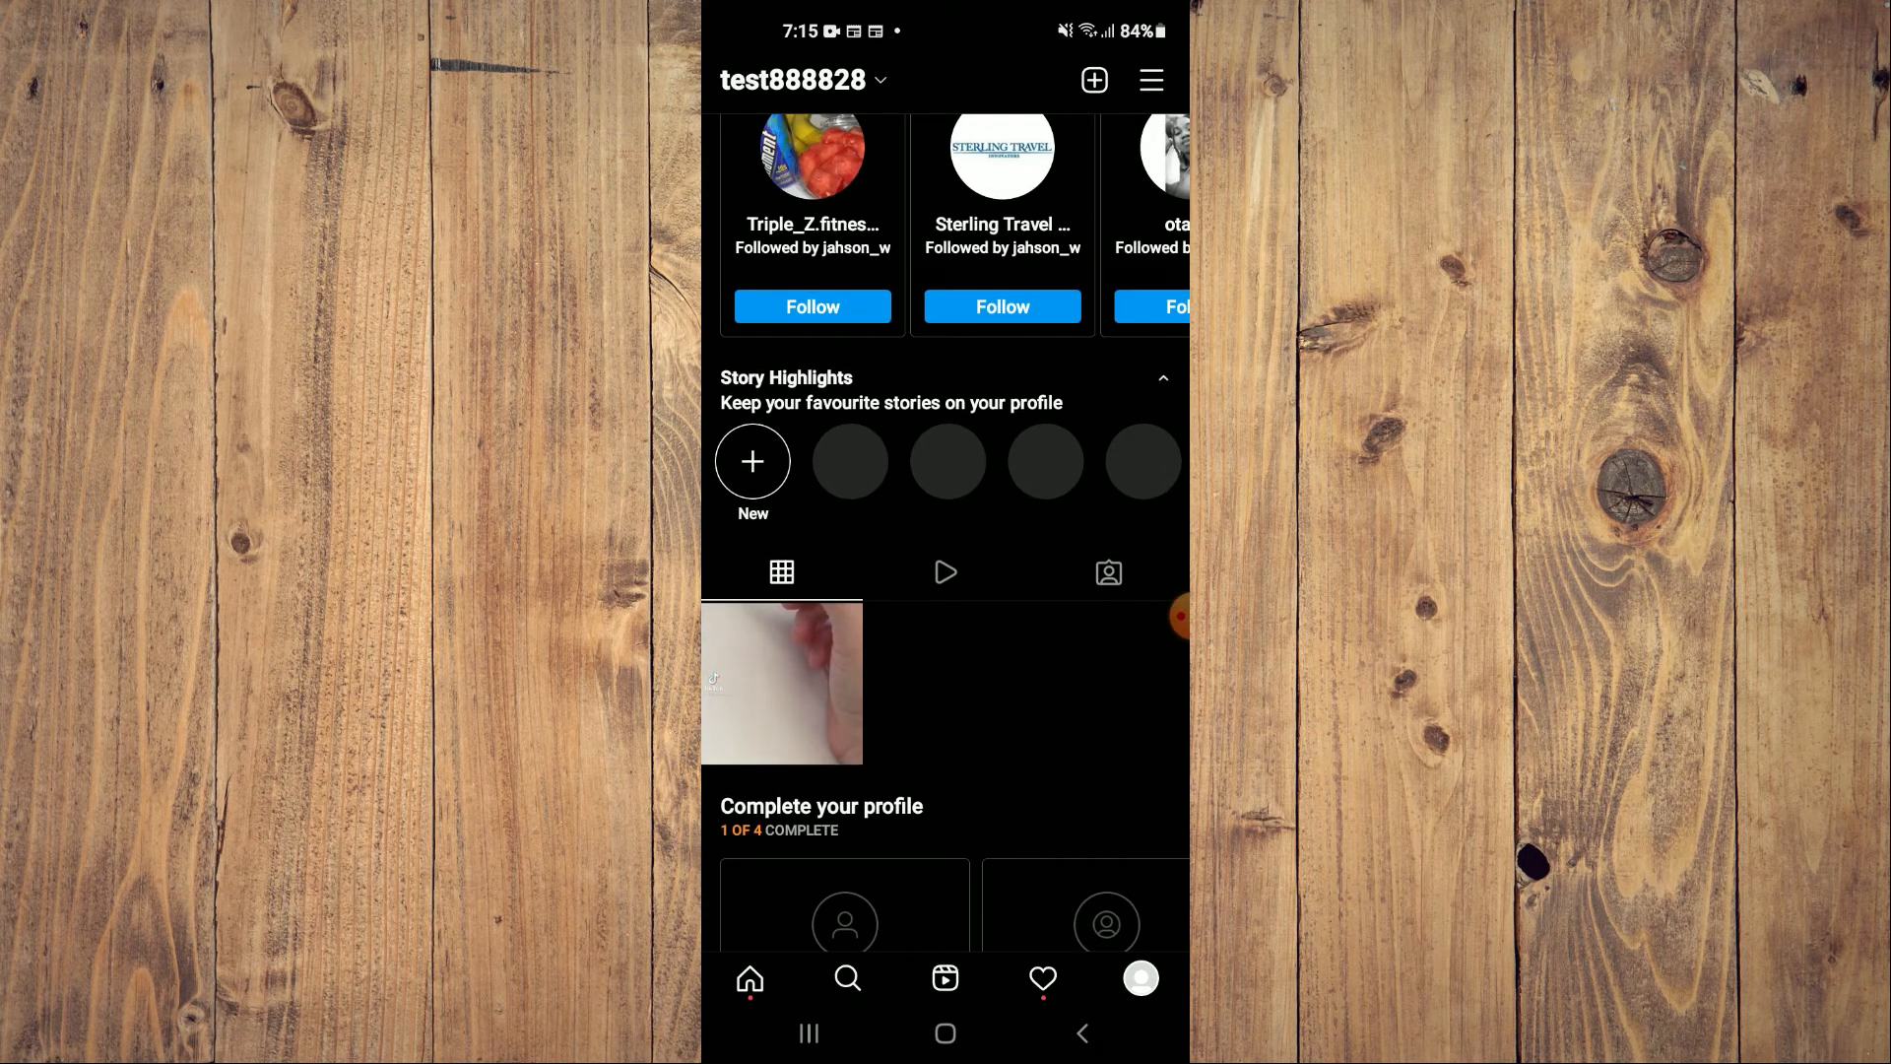